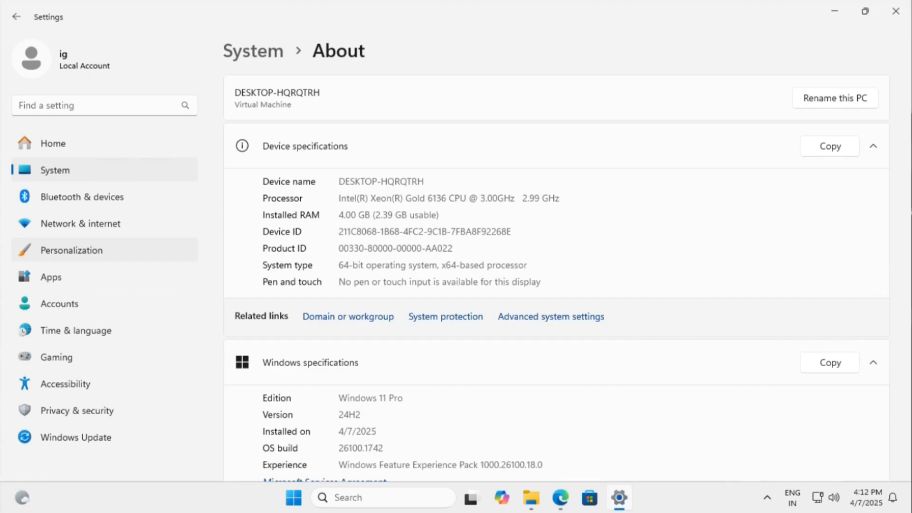
Step: Note Windows version 24H2 and maximize Disk Management to view Disk 0 and unallocated Disk 1
{"action": "double_click", "coordinate": [350, 416]}
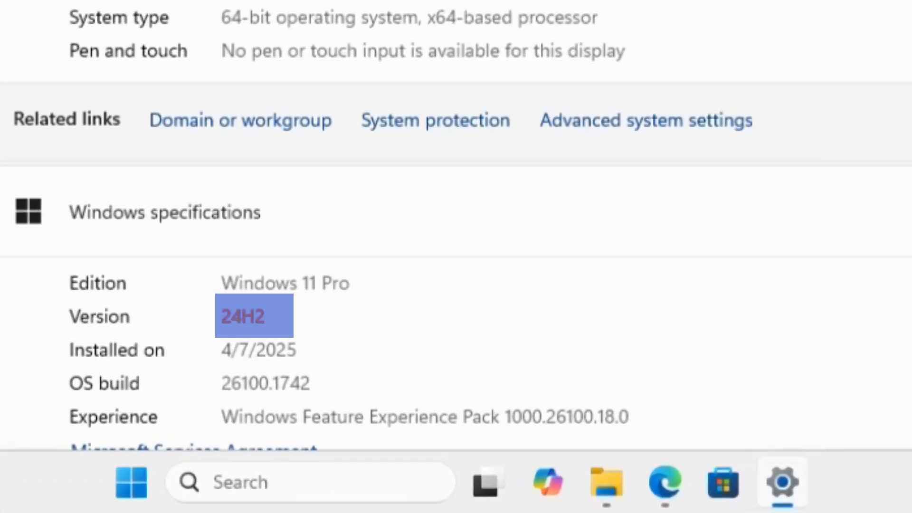
{"action": "left_click", "coordinate": [530, 497]}
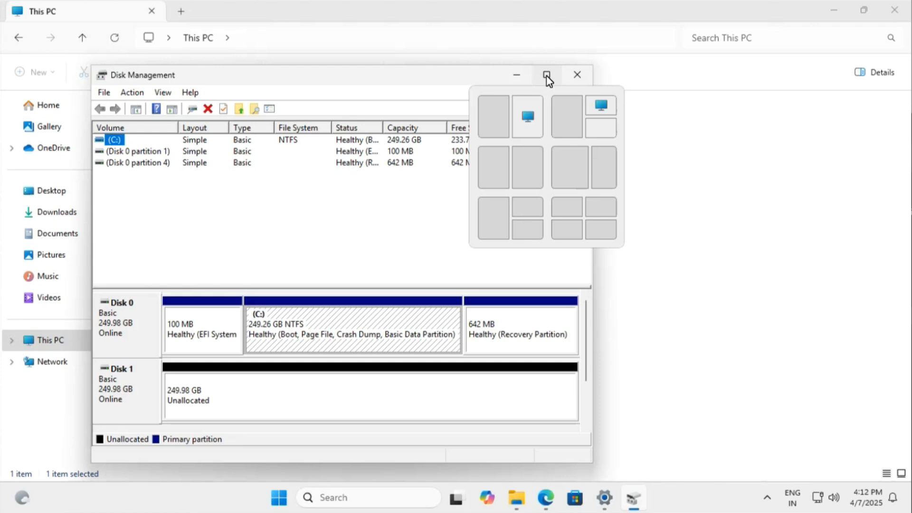
{"action": "left_click", "coordinate": [545, 74]}
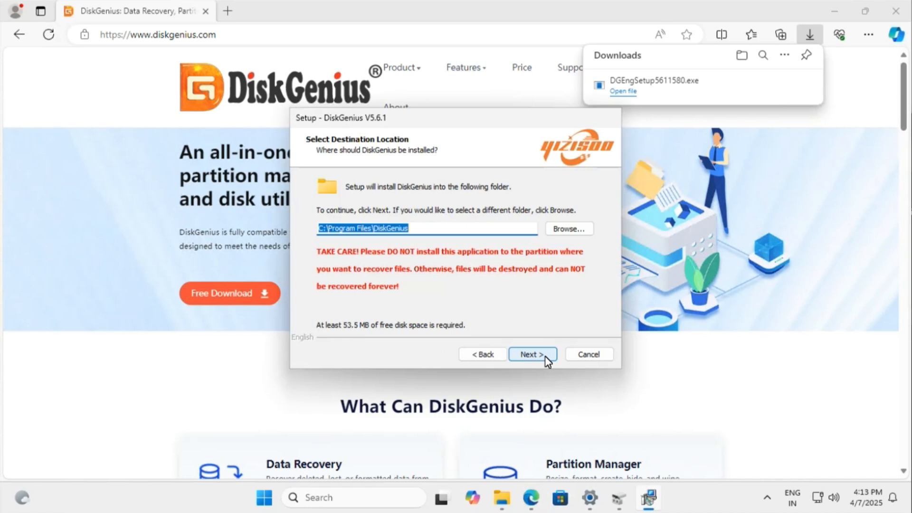
Step: Finish installing DiskGenius to the default folder, launch it and pick HD1 as OS migration target
{"action": "left_click", "coordinate": [531, 354]}
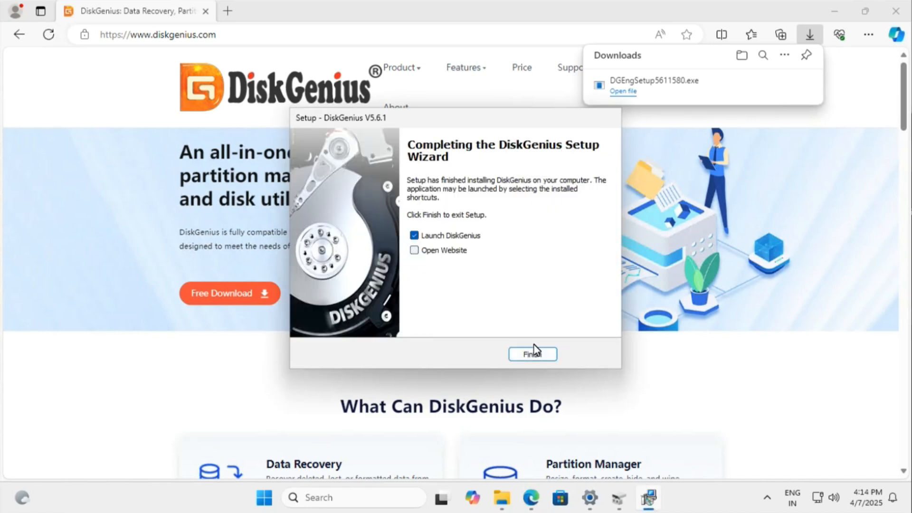
{"action": "left_click", "coordinate": [532, 355]}
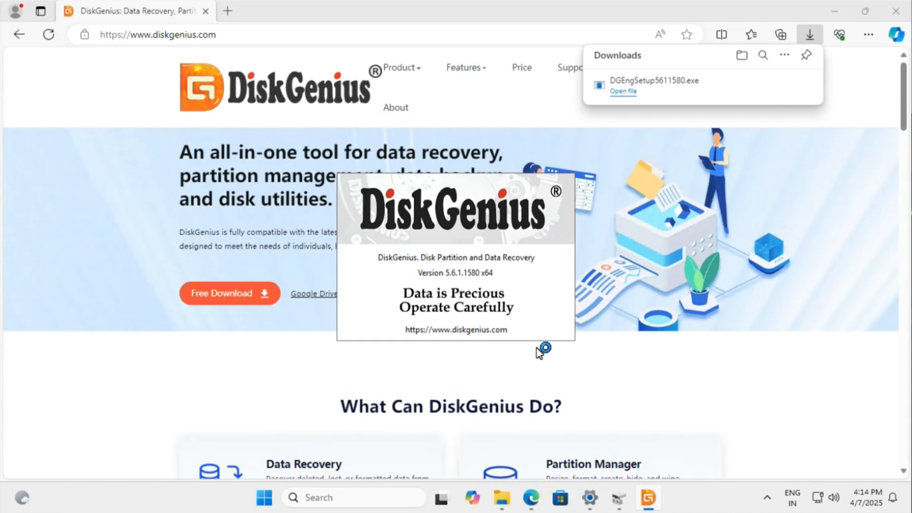
{"action": "left_click", "coordinate": [622, 92]}
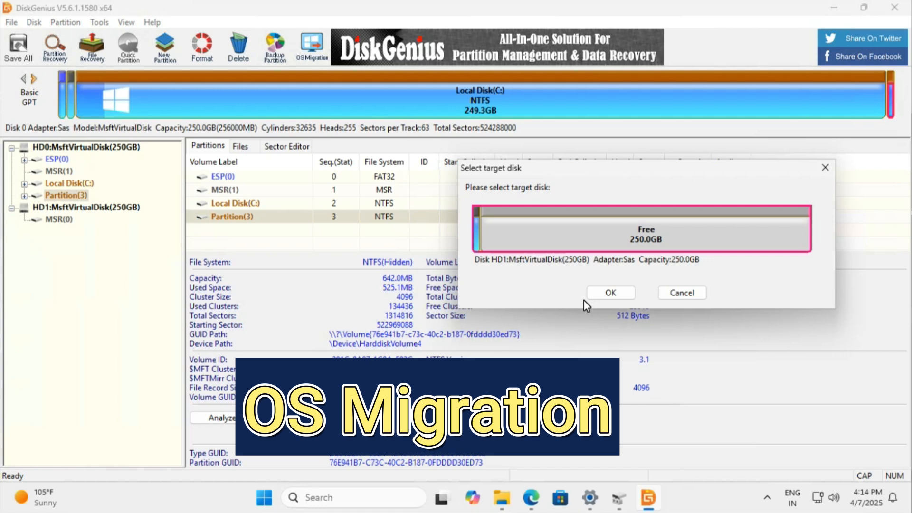
{"action": "left_click", "coordinate": [610, 293]}
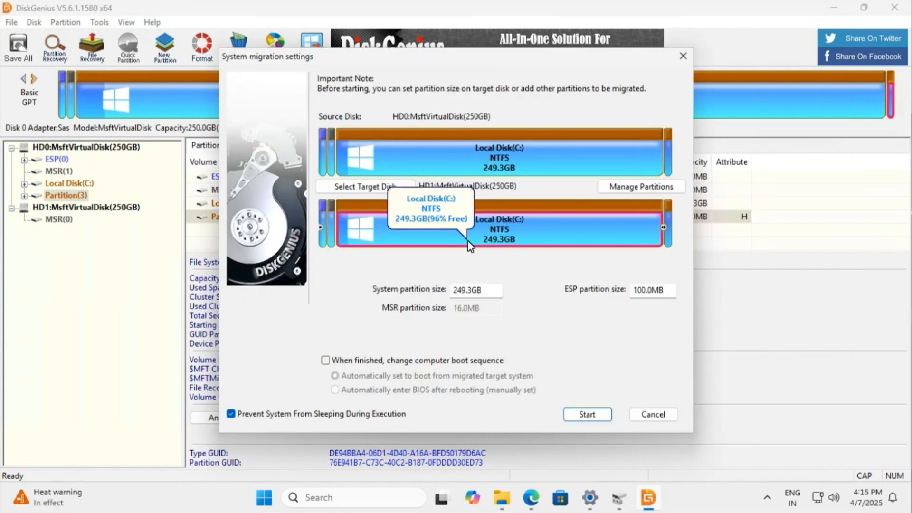
Step: Start the migration, confirm overwriting HD1 and choose Hot Migration without restarting
{"action": "left_click", "coordinate": [586, 415]}
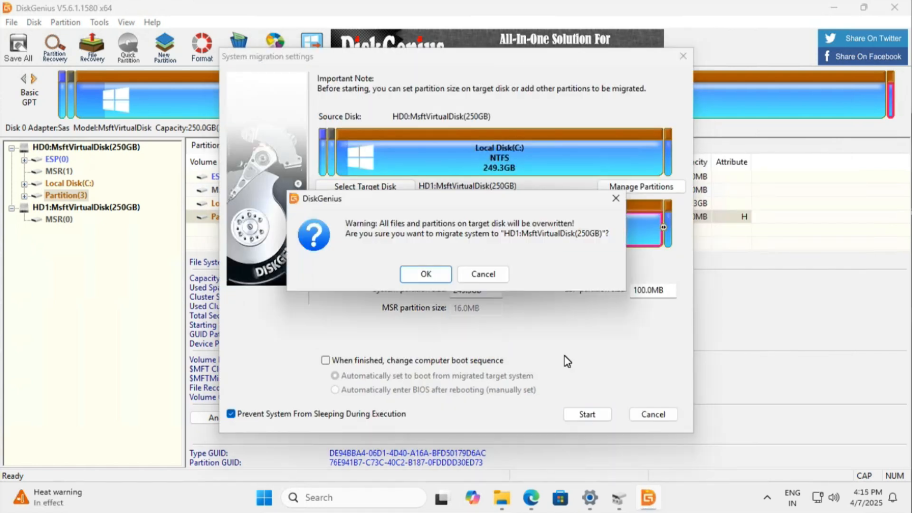
{"action": "left_click", "coordinate": [426, 274]}
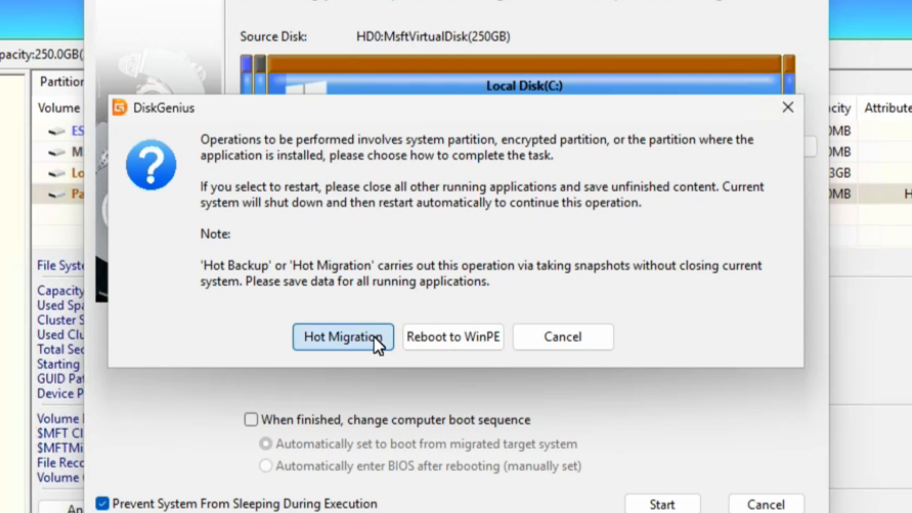
{"action": "left_click", "coordinate": [343, 337]}
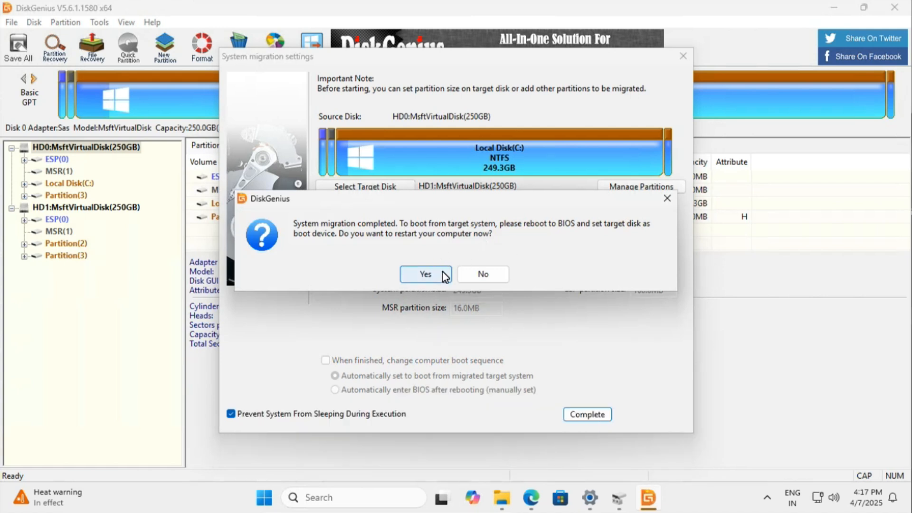
Step: Restart the computer now from the 'System migration completed' prompt
{"action": "left_click", "coordinate": [482, 274]}
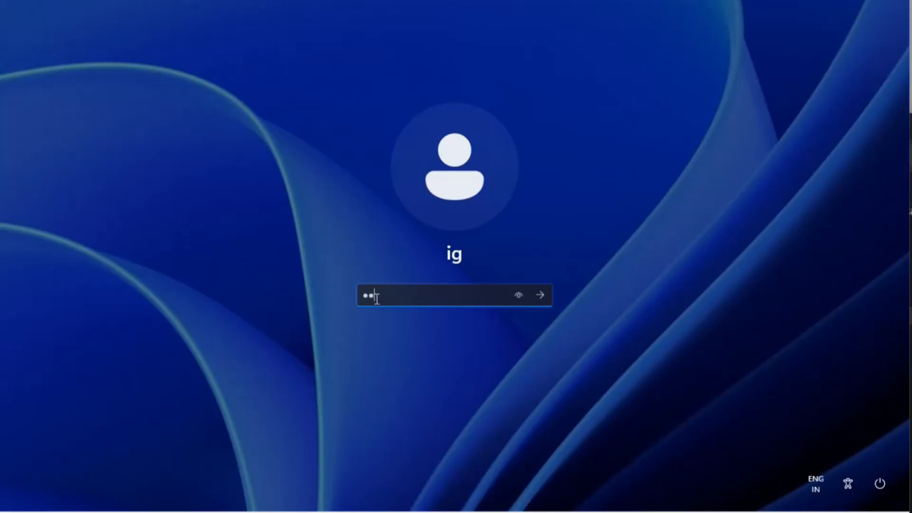
Step: Enter the account password at the Windows sign-in screen after the restart
{"action": "type", "text": "password"}
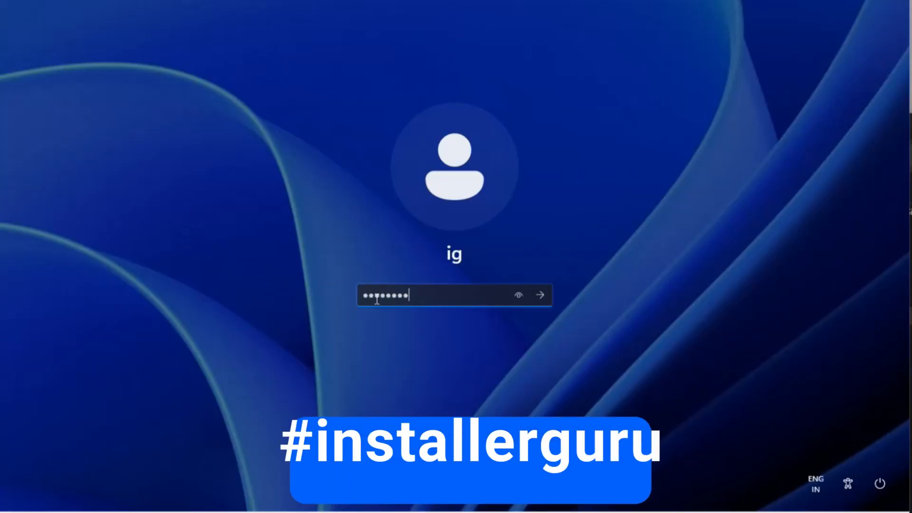